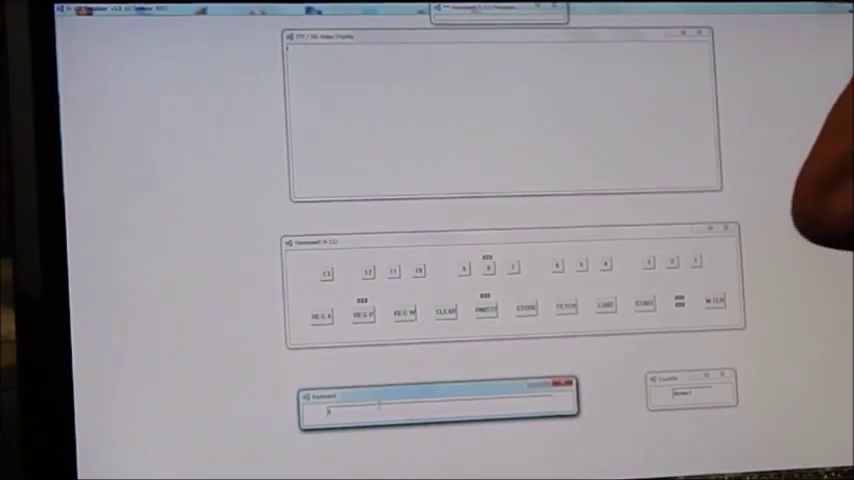
text(This is a test)
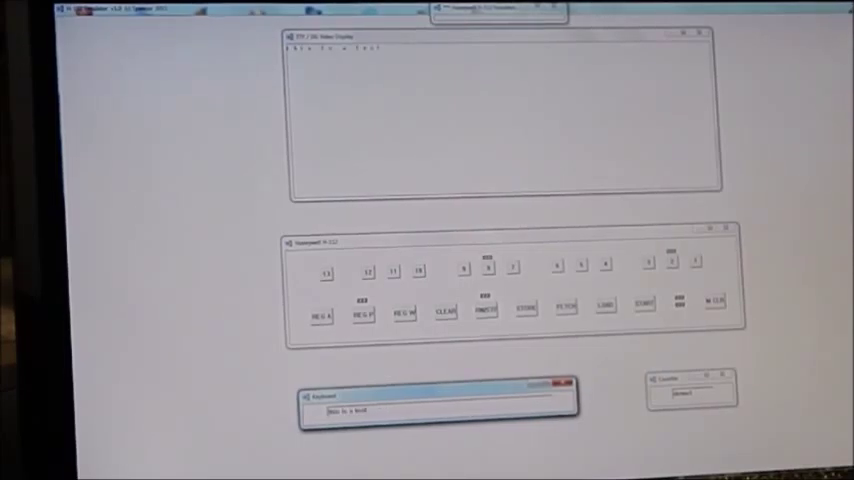